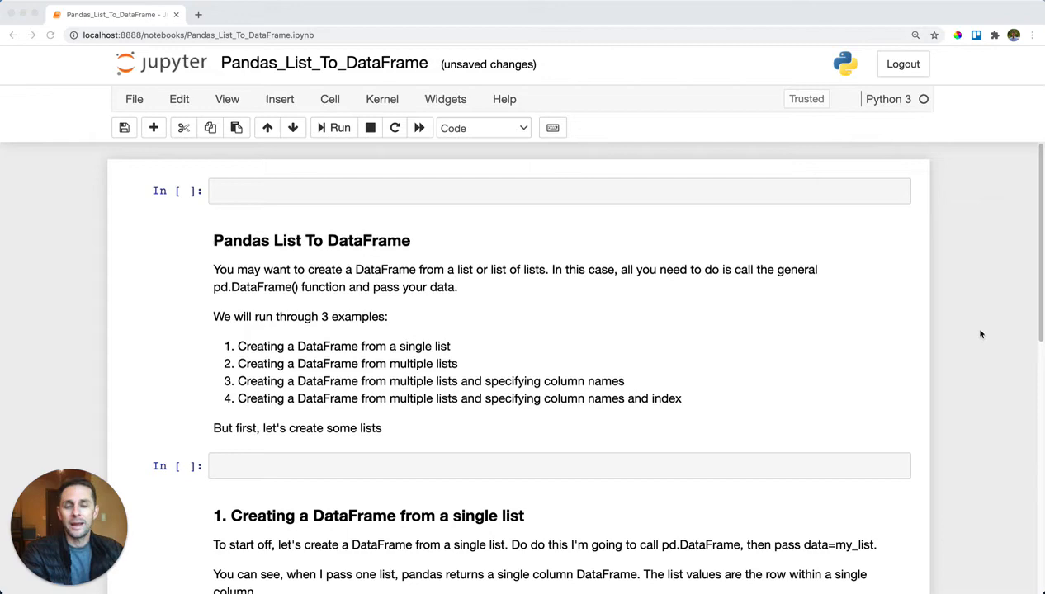
pyautogui.moveTo(957, 312)
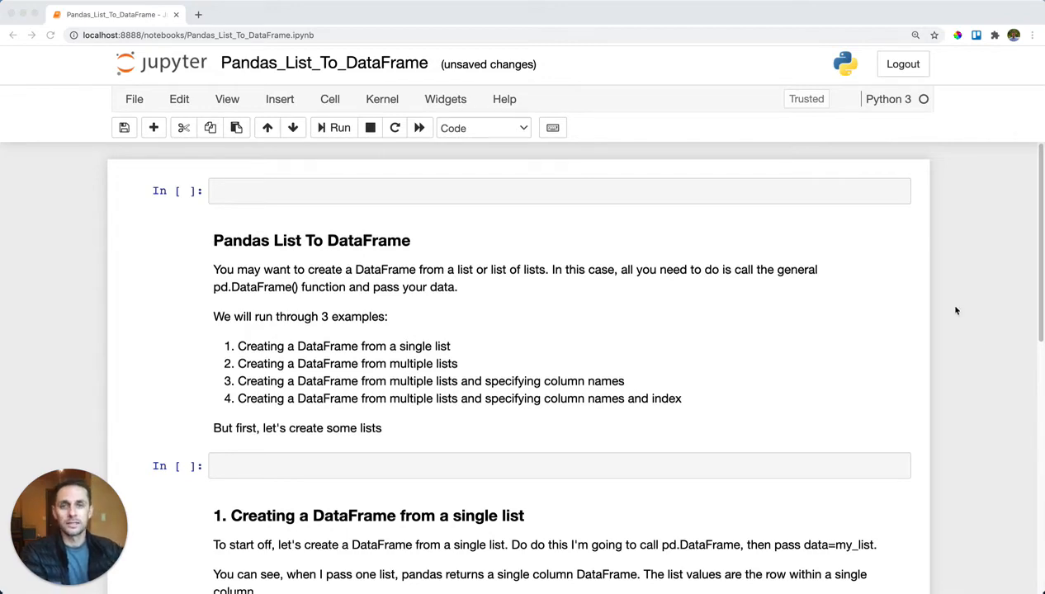
# Step: Run 'import pandas as pd' and define the restaurant lists, starting with list1 = ['Foreign Cinema', 50]
pyautogui.write('impor')
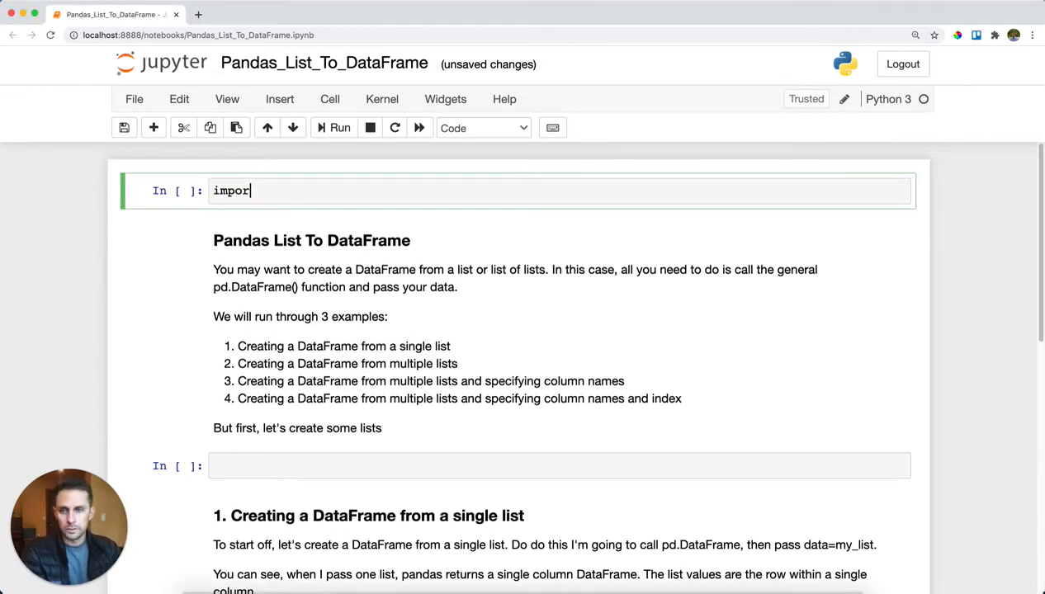
pyautogui.click(339, 128)
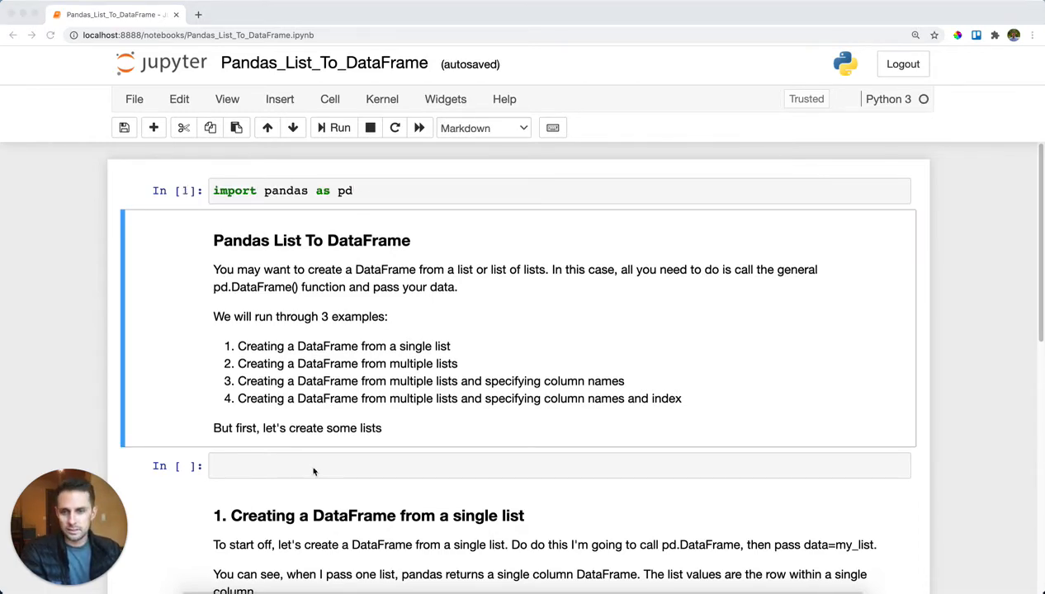
pyautogui.write('list1 = ["Foreign Cinema", 50]')
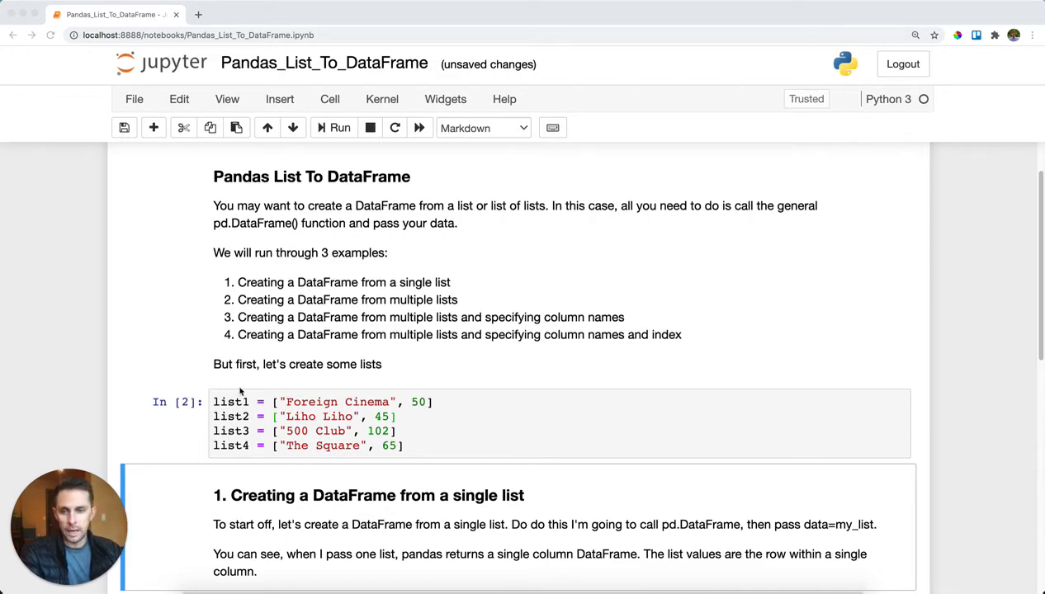
# Step: Run pd.DataFrame(data=list1) to get a one-column table of Foreign Cinema and 50
pyautogui.scroll(-3)
pyautogui.write('pd.DataFrame(data=list1)')
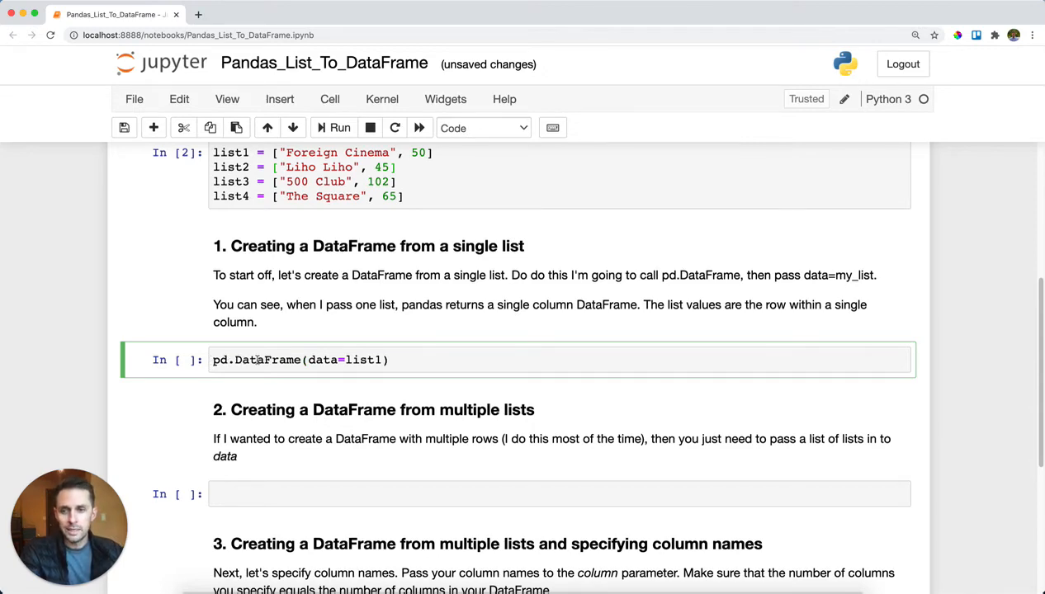
pyautogui.doubleClick(322, 360)
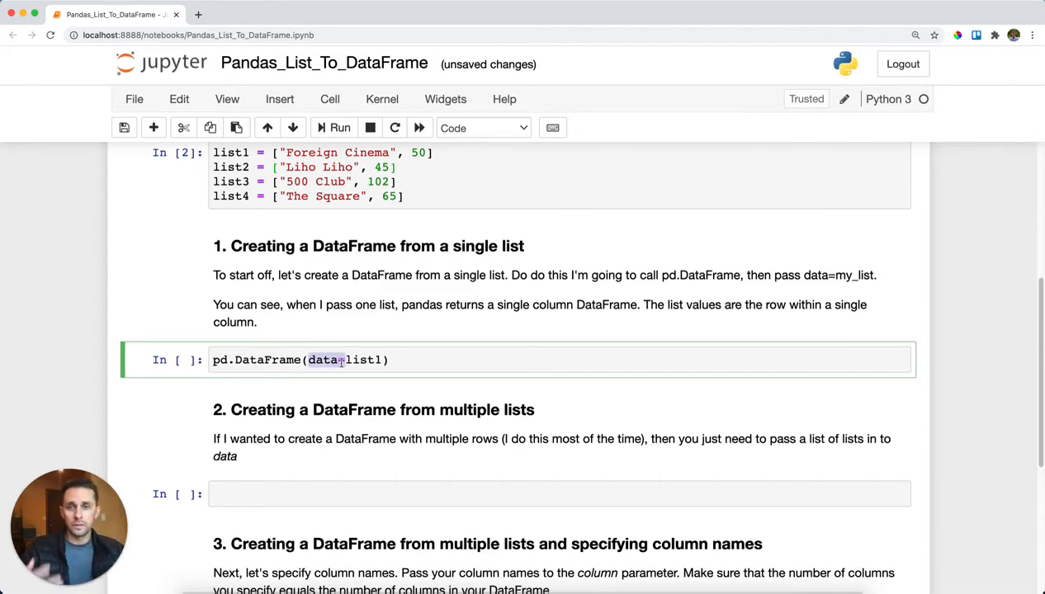
pyautogui.write('=')
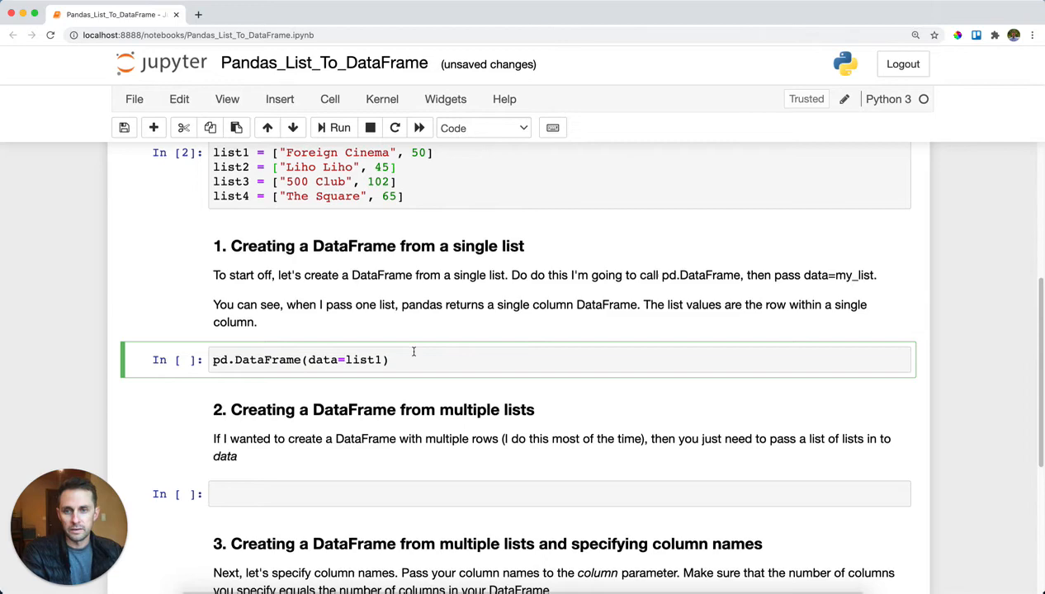
pyautogui.click(339, 127)
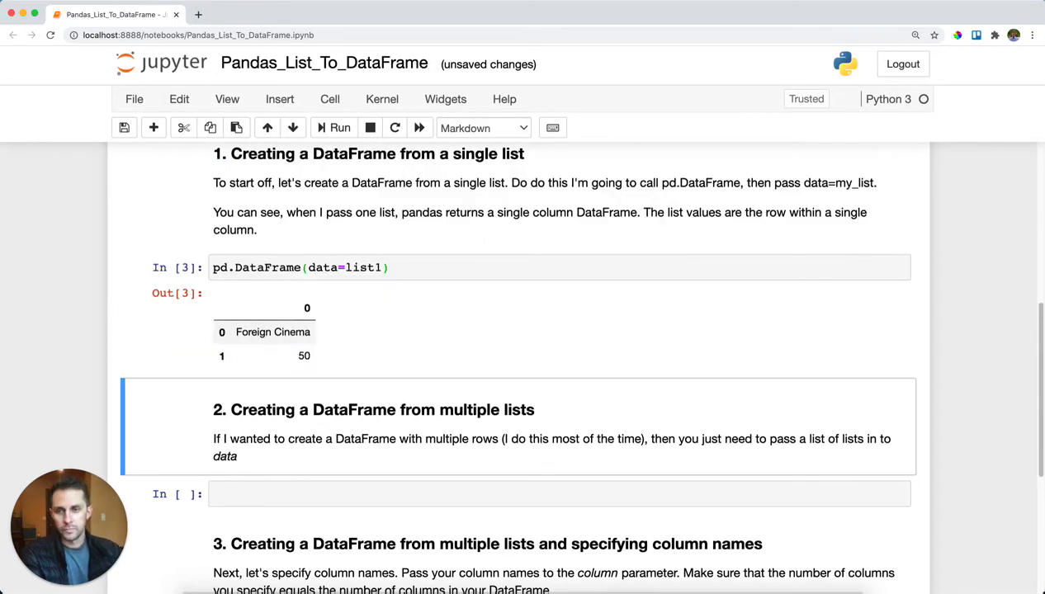
pyautogui.moveTo(417, 369)
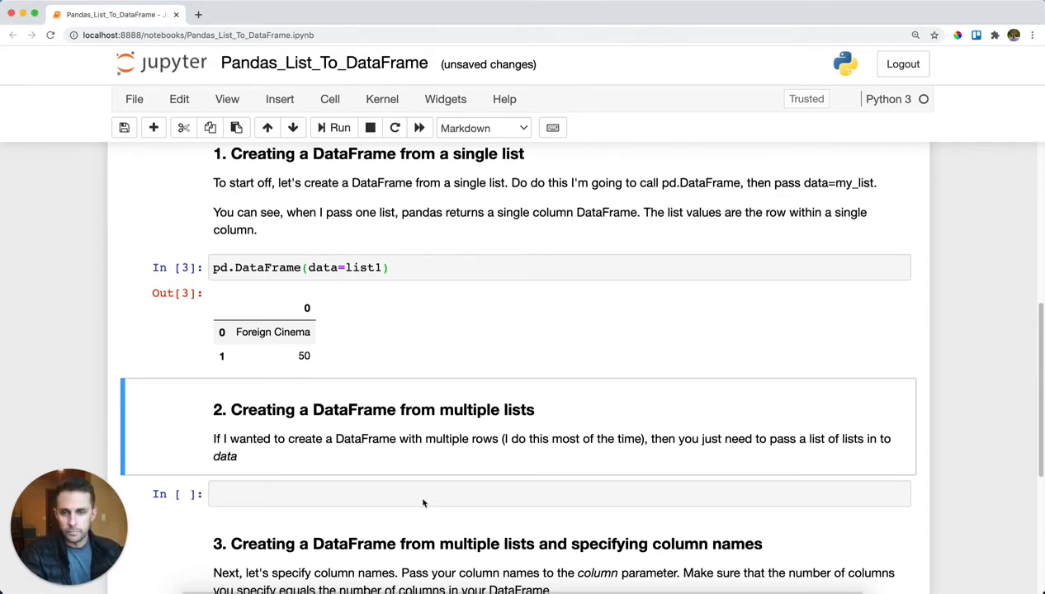
# Step: Run pd.DataFrame(data=[list1, list2, list3, list4]) and review the four-row, two-column output
pyautogui.write('pd.DataFrame(data=[list1, list2, list3, list4])')
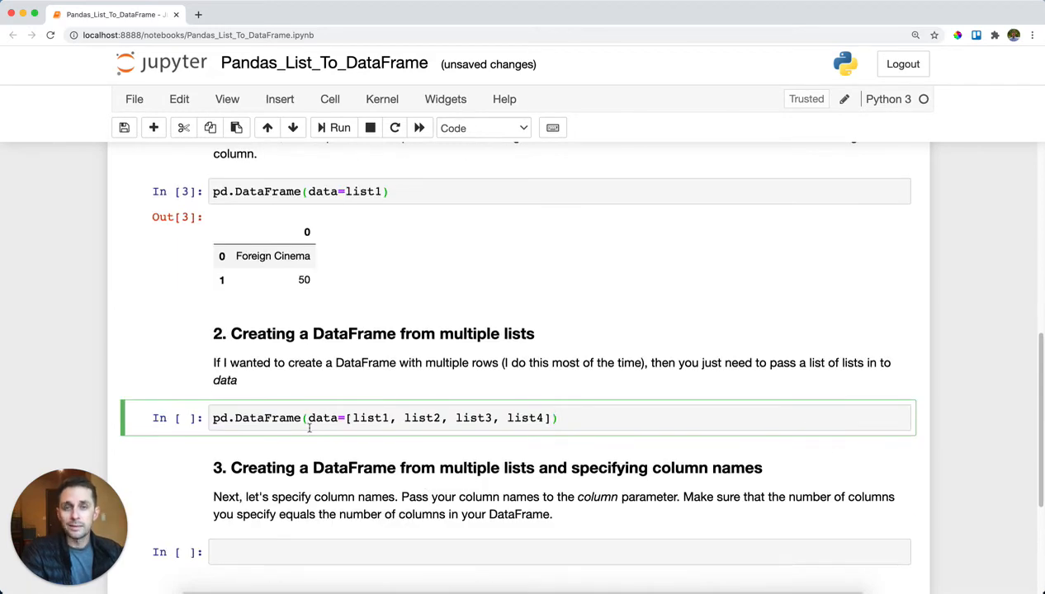
pyautogui.click(559, 418)
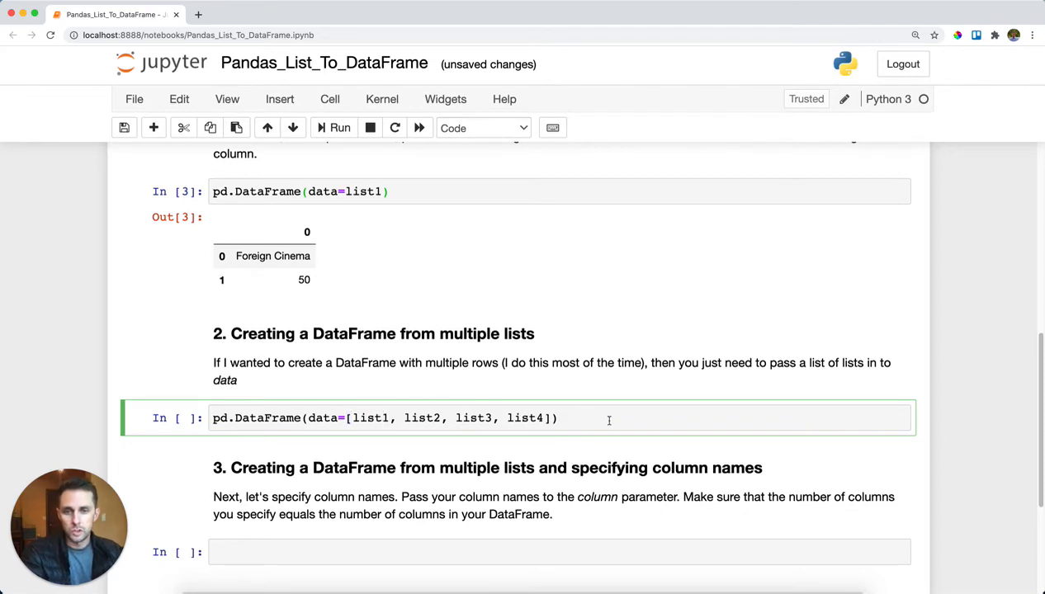
pyautogui.click(339, 128)
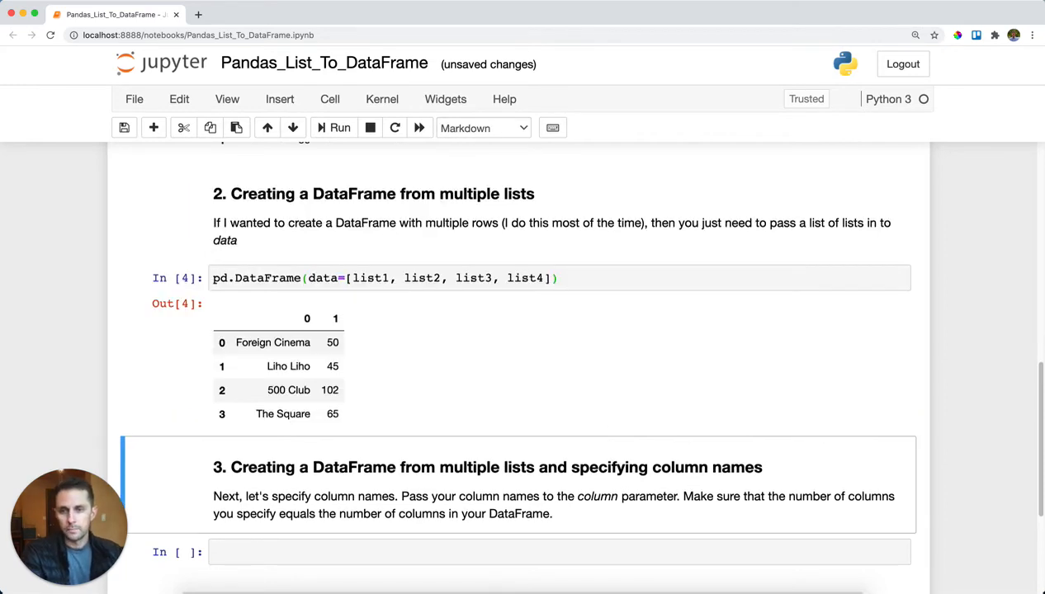
pyautogui.scroll(-3)
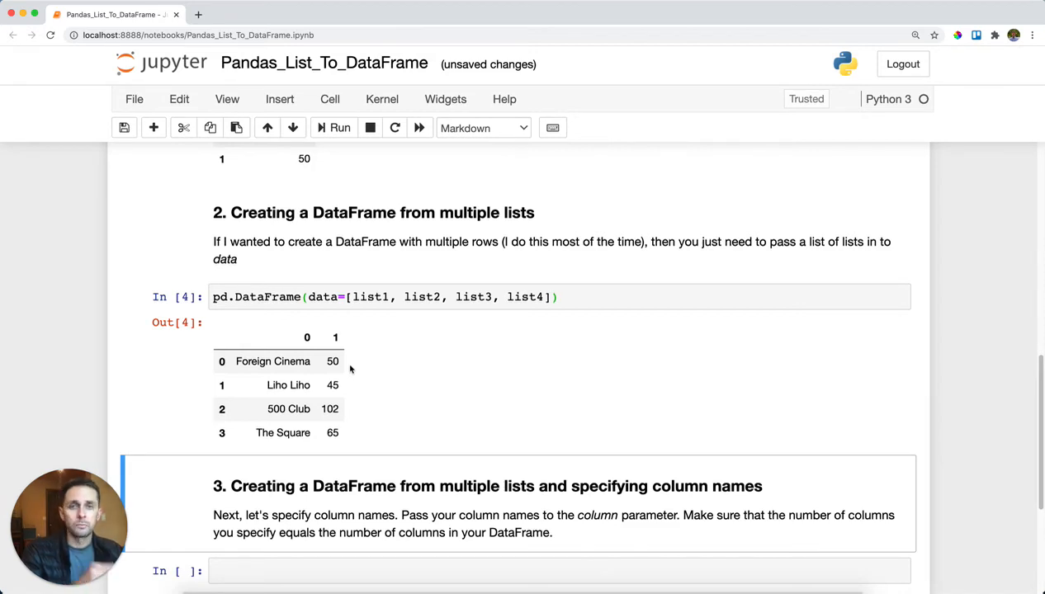
pyautogui.moveTo(486, 288)
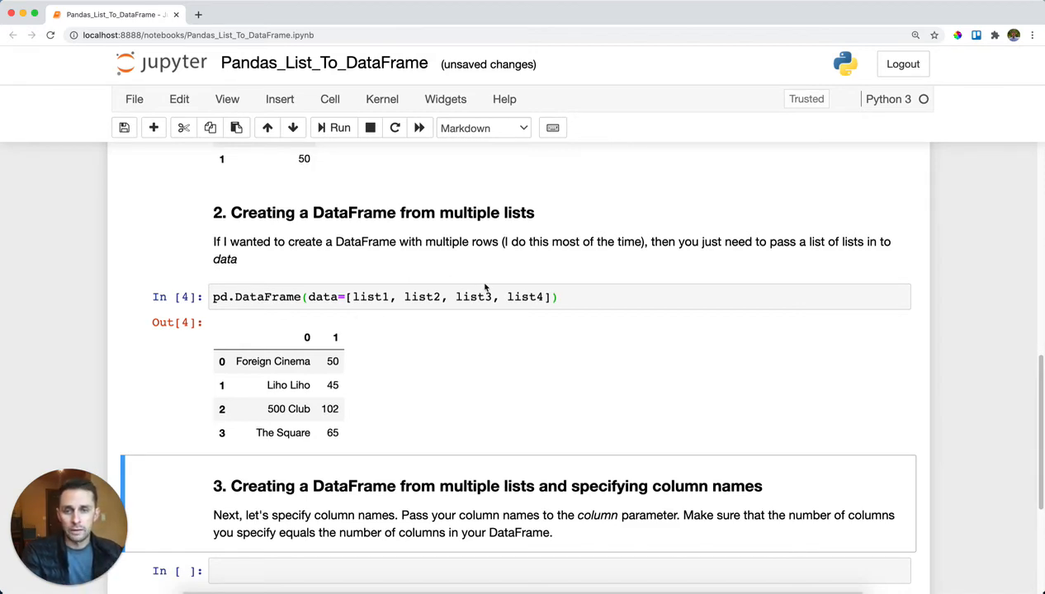
pyautogui.moveTo(380, 435)
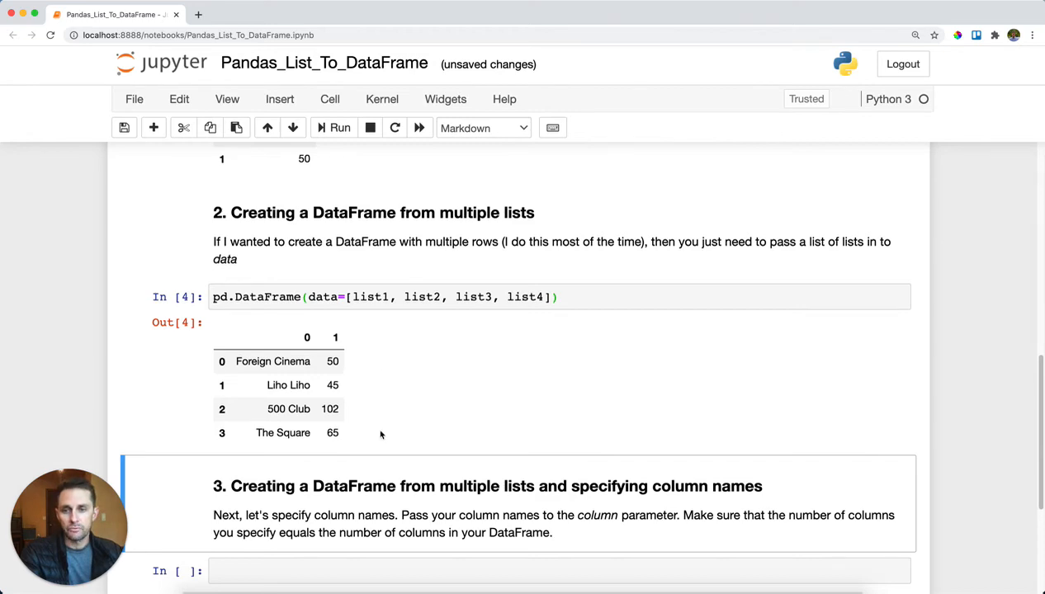
pyautogui.scroll(3)
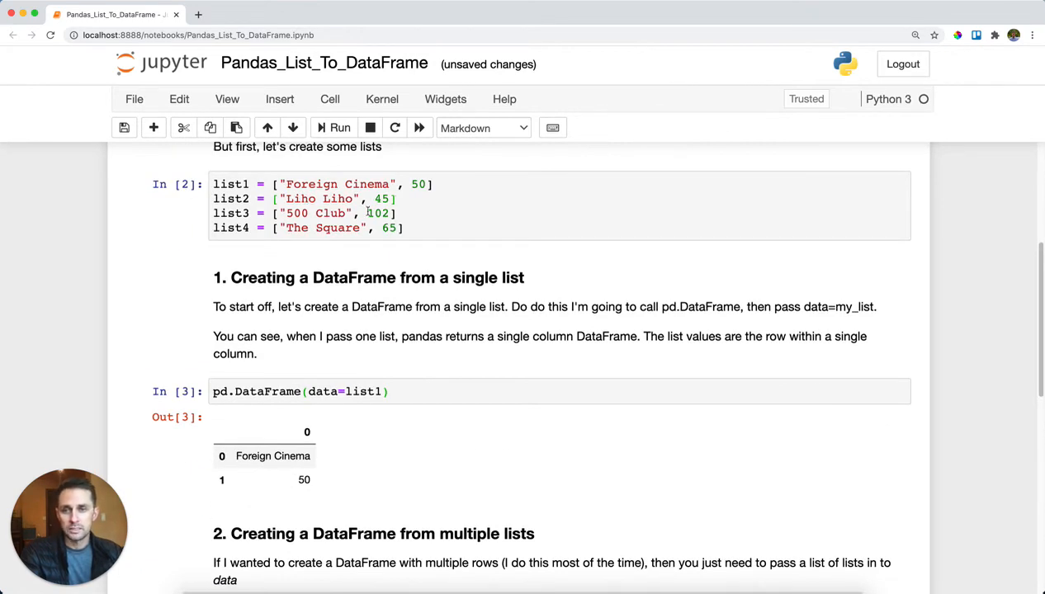
pyautogui.scroll(-3)
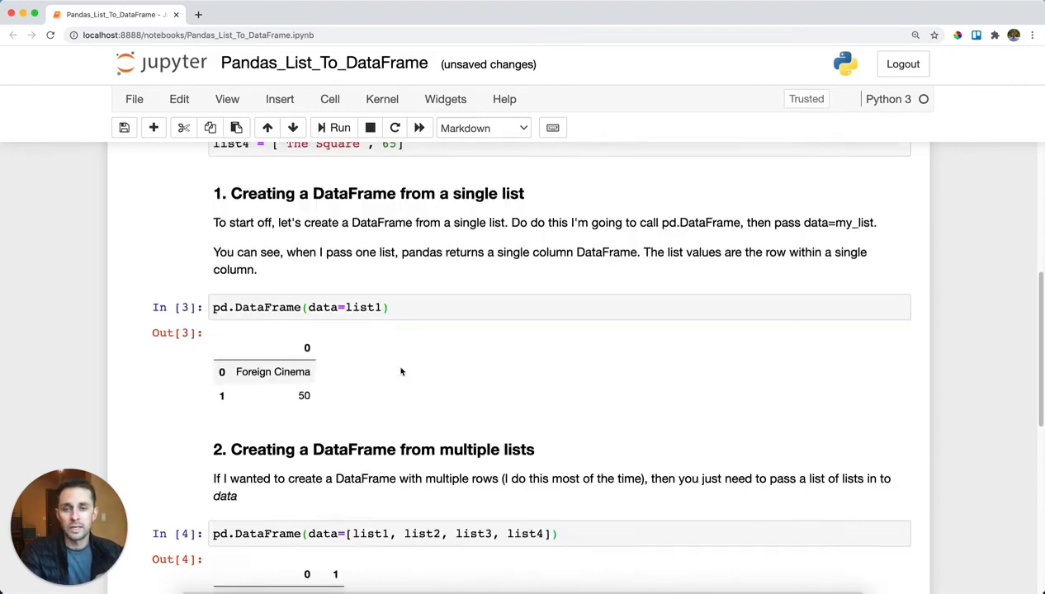
pyautogui.scroll(-3)
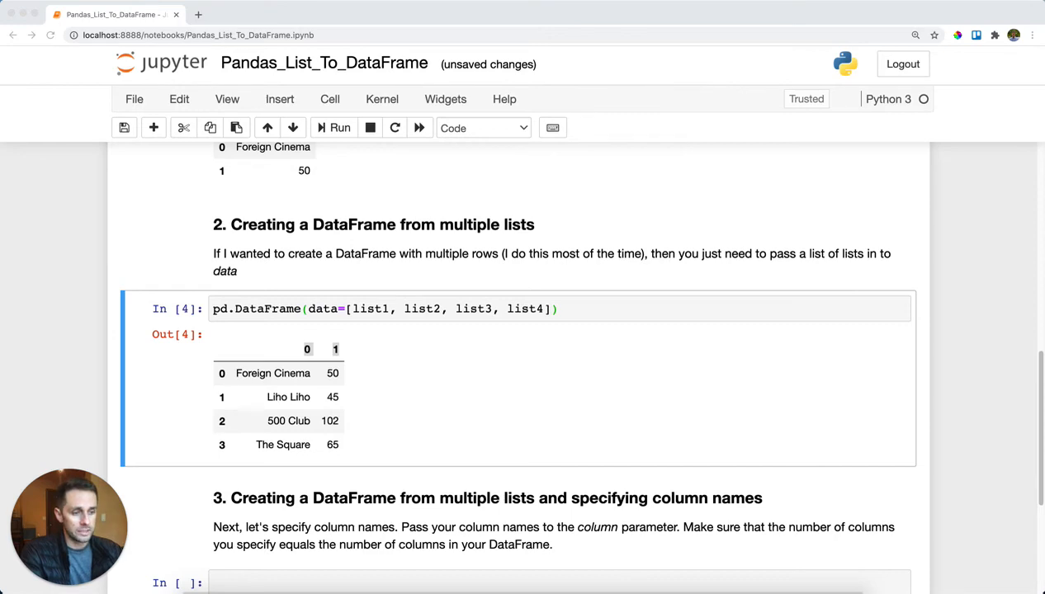
# Step: Run the four-list DataFrame with columns=['Name', 'num_customers'] to label its columns
pyautogui.scroll(-3)
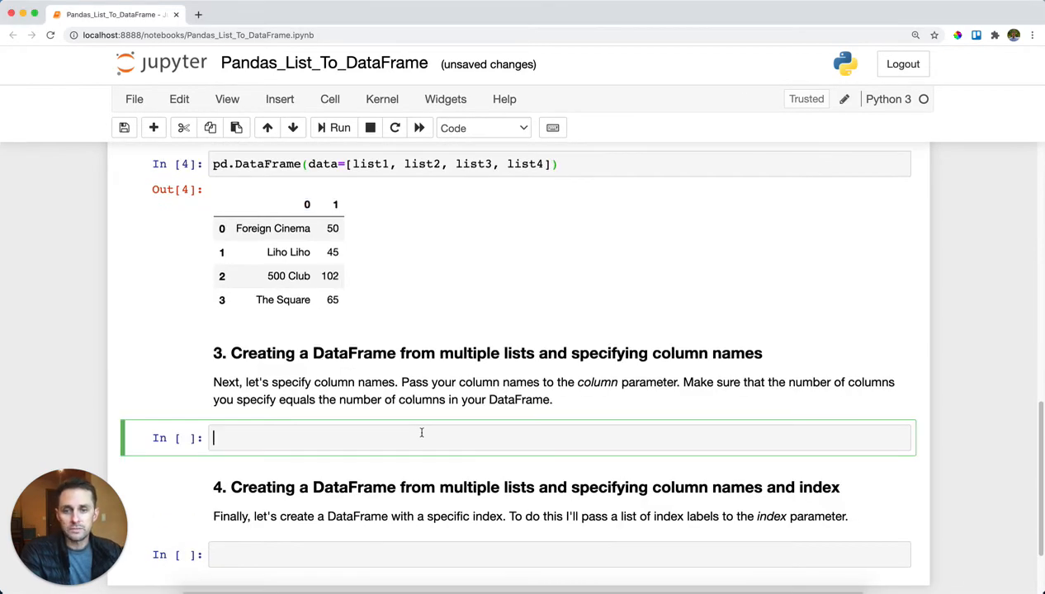
pyautogui.write("pd.DataFrame(data=[list1, list2, list3, list4], columns=['Name', 'num_customers'])")
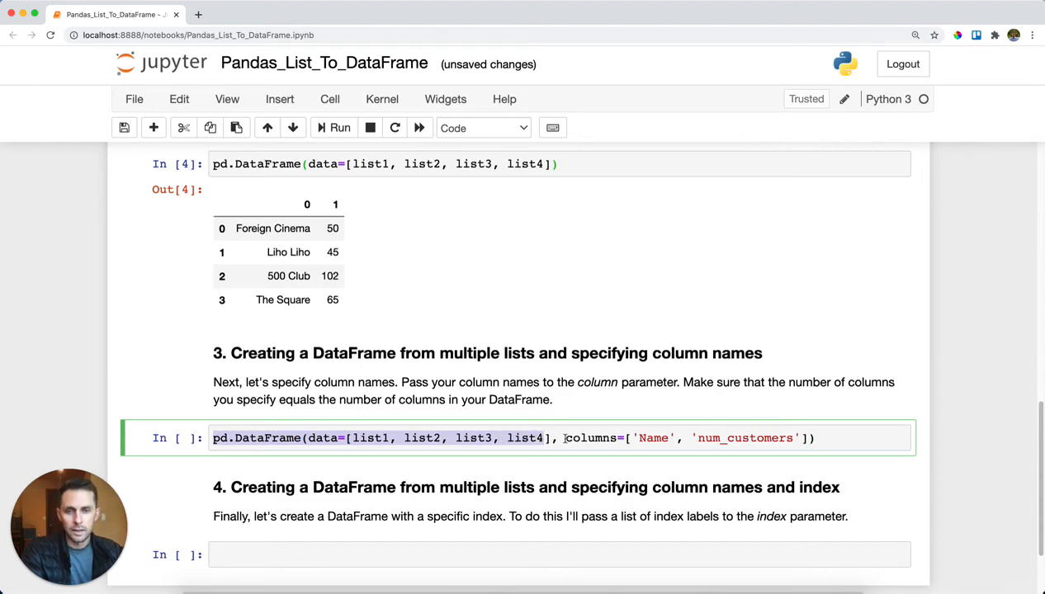
pyautogui.doubleClick(590, 439)
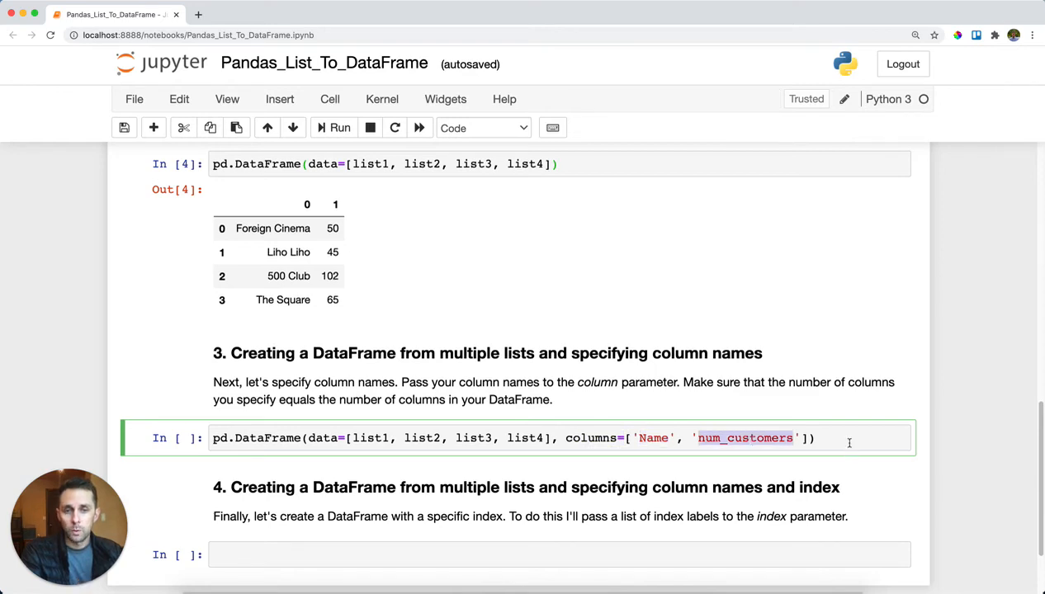
pyautogui.click(339, 127)
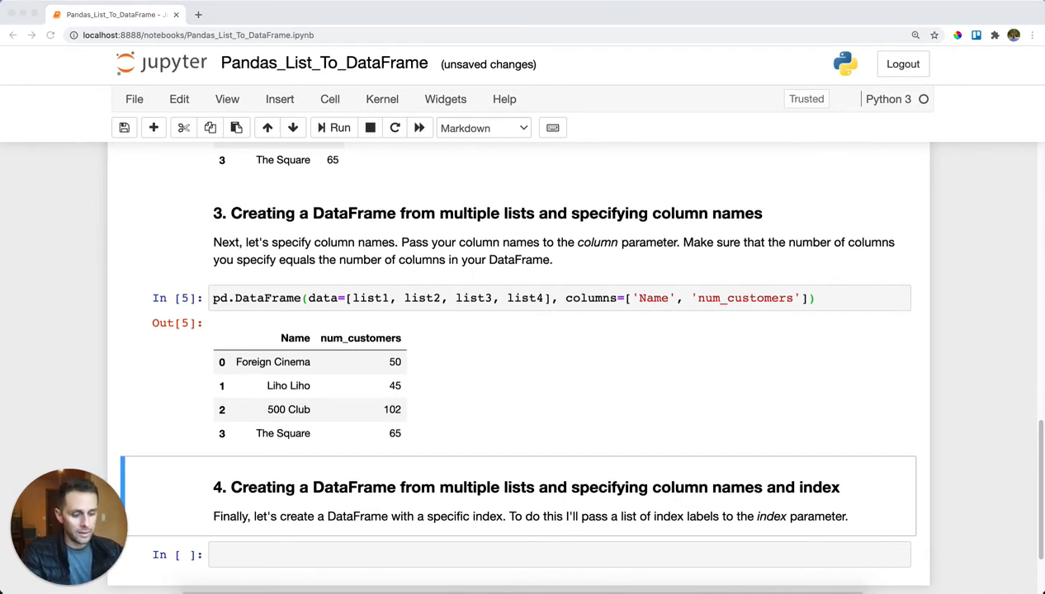
# Step: Run the section 4 DataFrame with Name/num_customers columns and index res1–res4
pyautogui.click(489, 466)
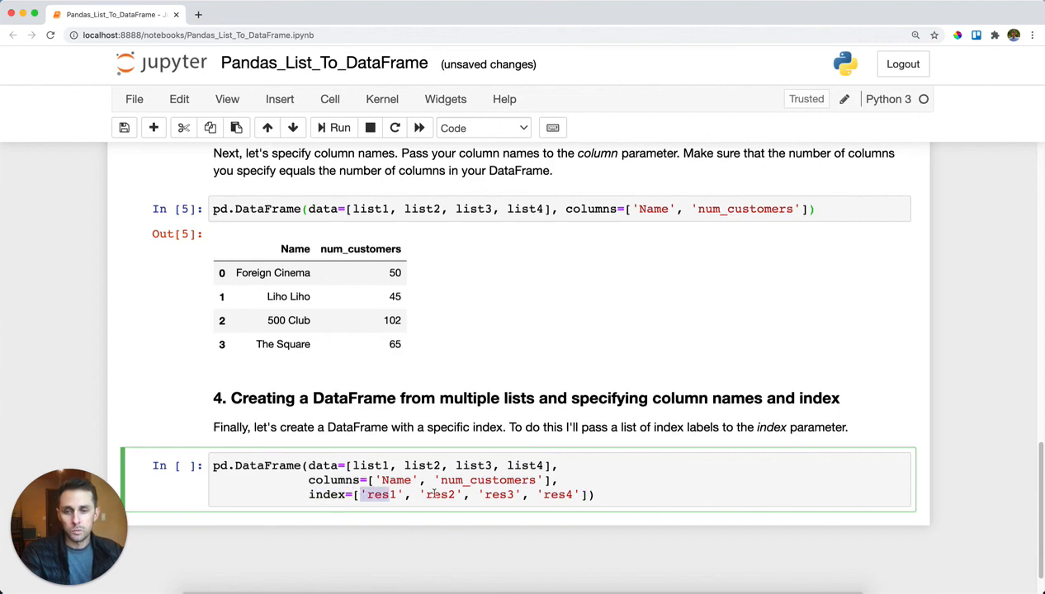
pyautogui.click(340, 127)
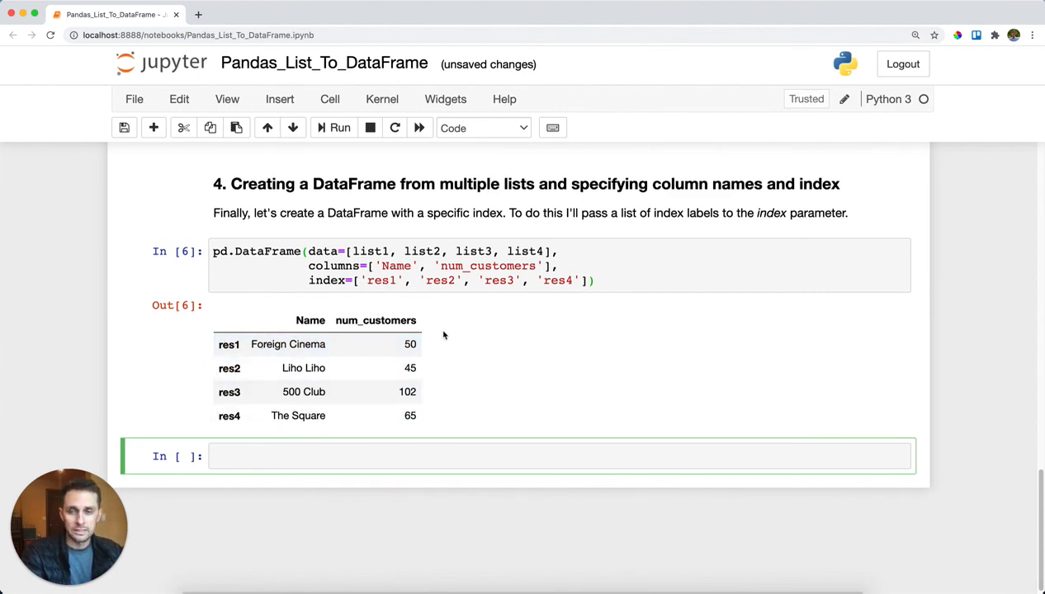
pyautogui.moveTo(508, 427)
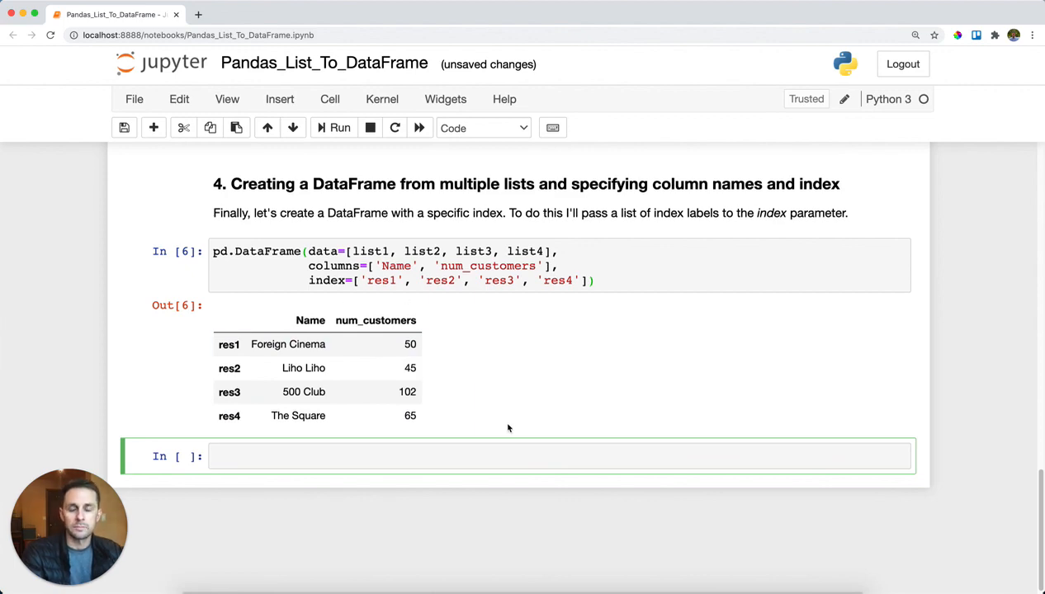